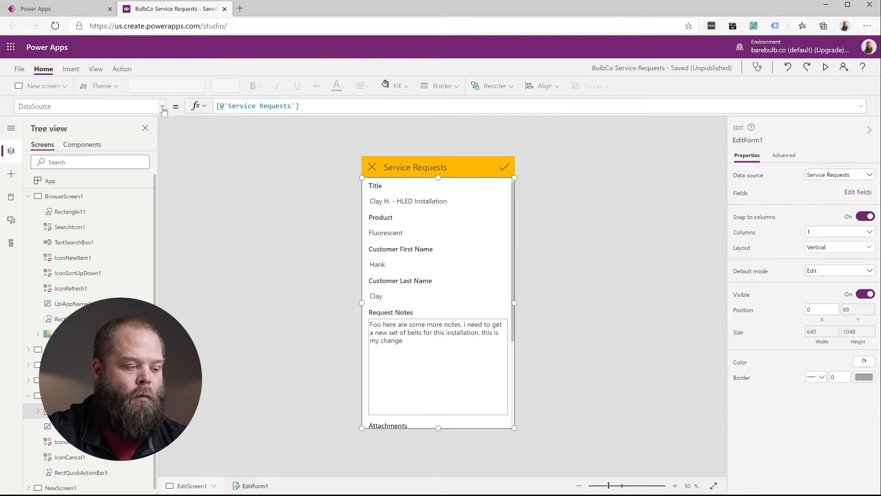
Step: Select EditForm1's OnFailure property and highlight its existing false formula for replacement
left_click(163, 106)
type("OnFailure")
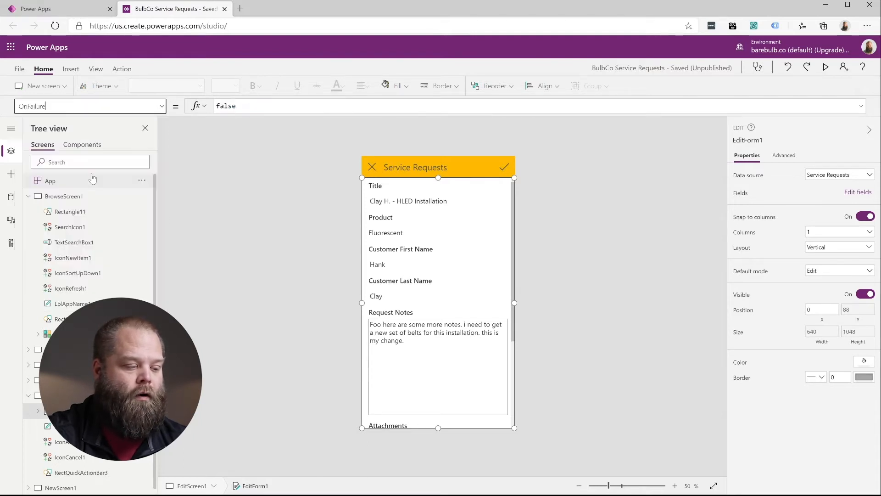
left_click(227, 106)
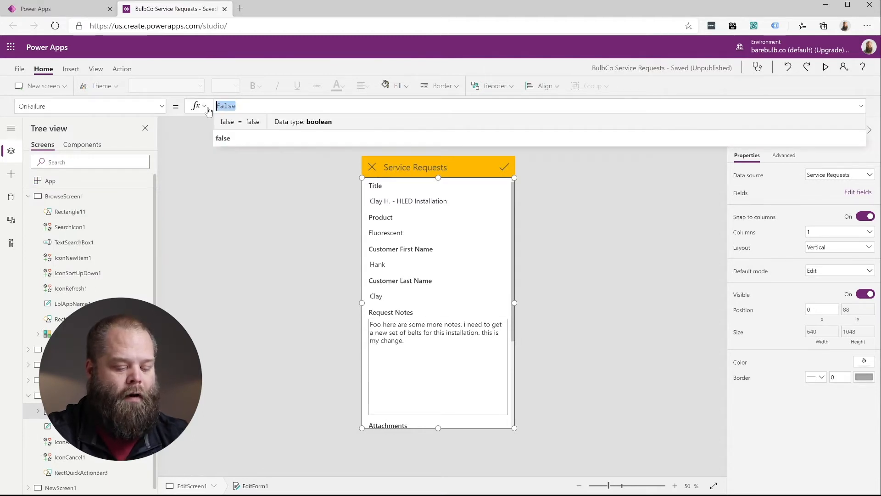
Step: Enter Notify("Error saving data. Please contact your Power Apps administrator.") and select Success to change the notification type
type("Notify(\"Form data saved successfully\", NotificationType.Success);")
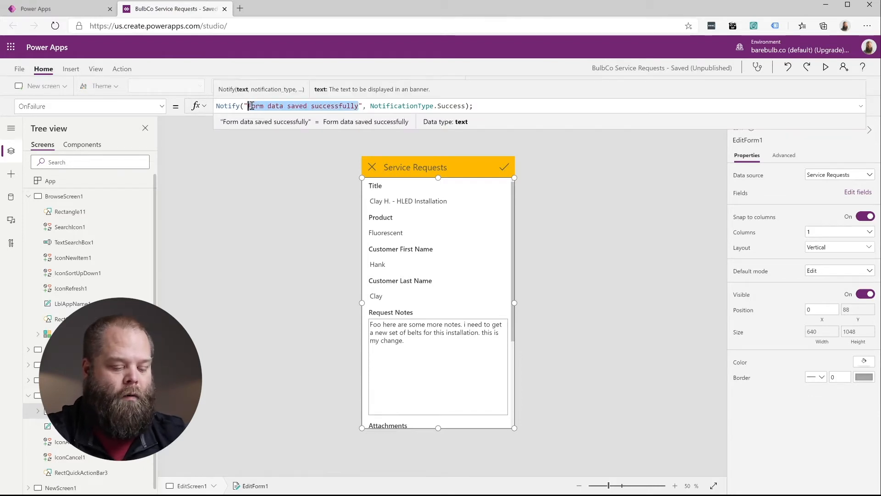
type("Error saving")
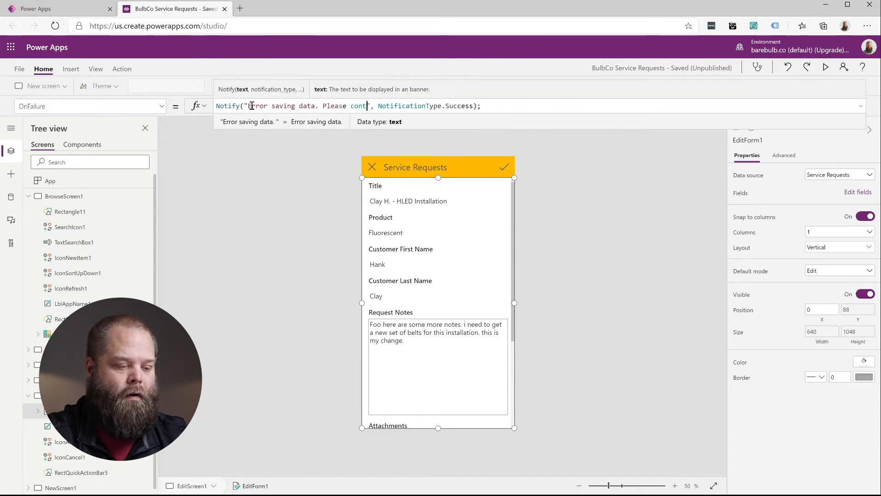
type("act your Power Apps")
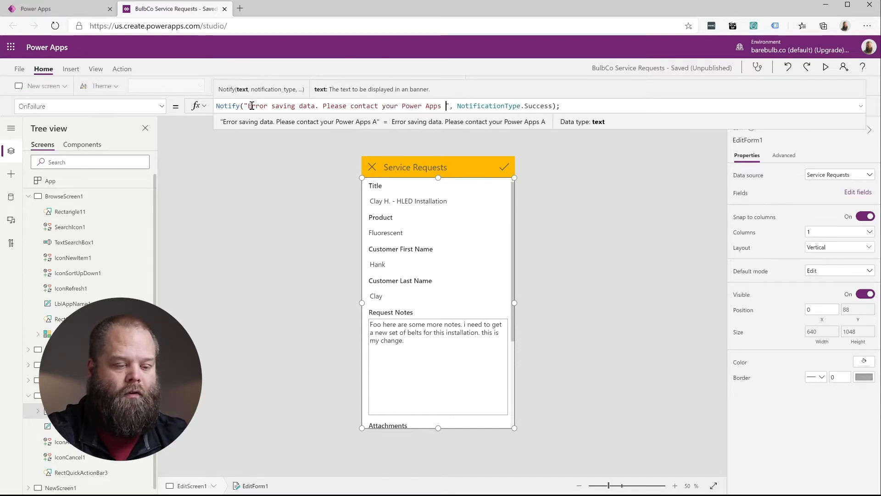
type("administrator.")
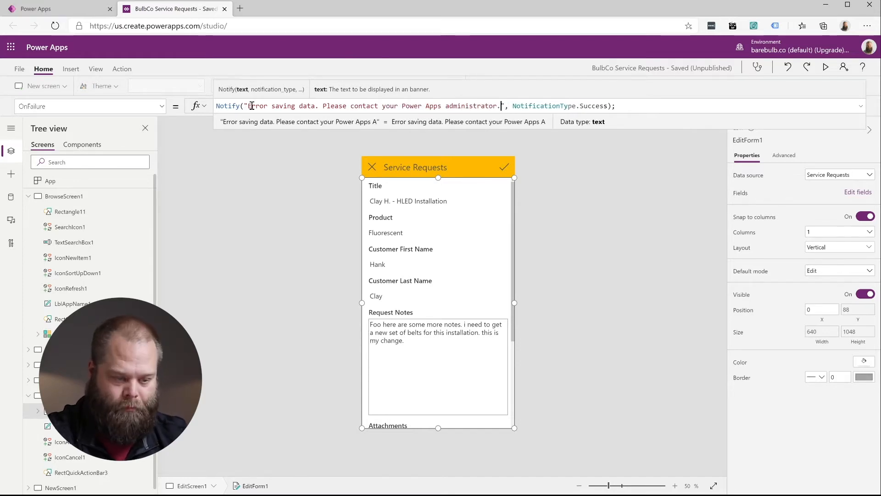
double_click(592, 106)
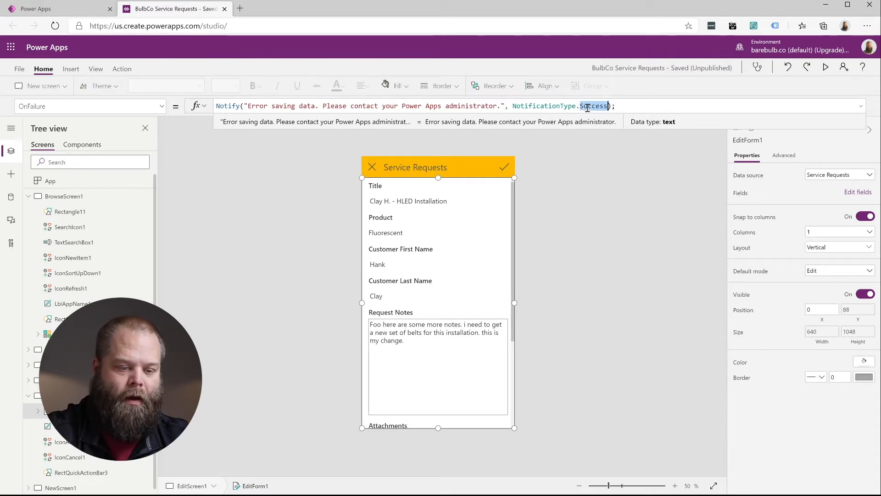